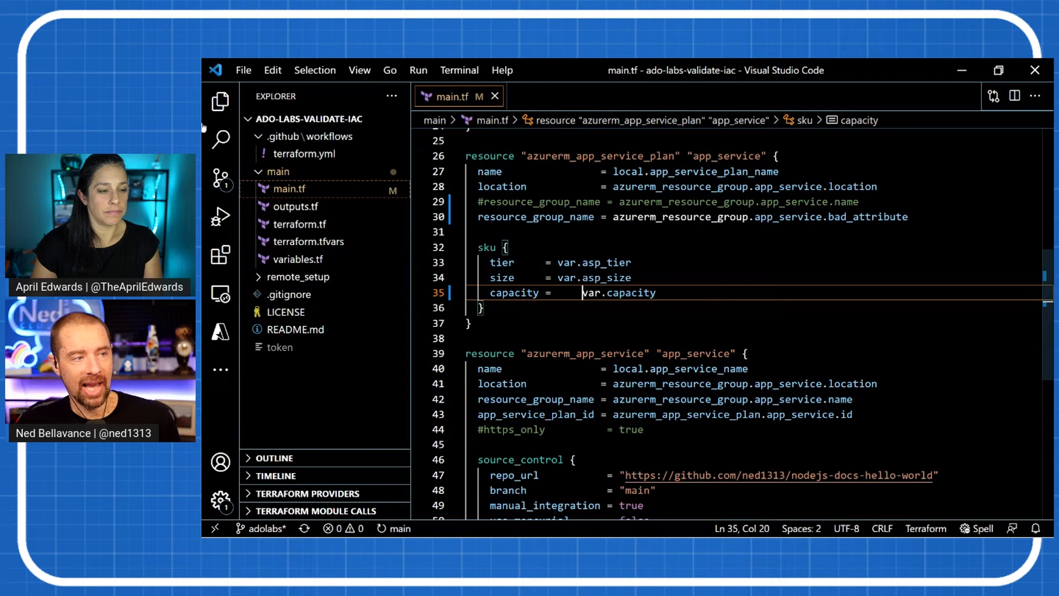
Commit the main.tf change referencing bad_attribute with the message 'adolabs test'
left_click(220, 179)
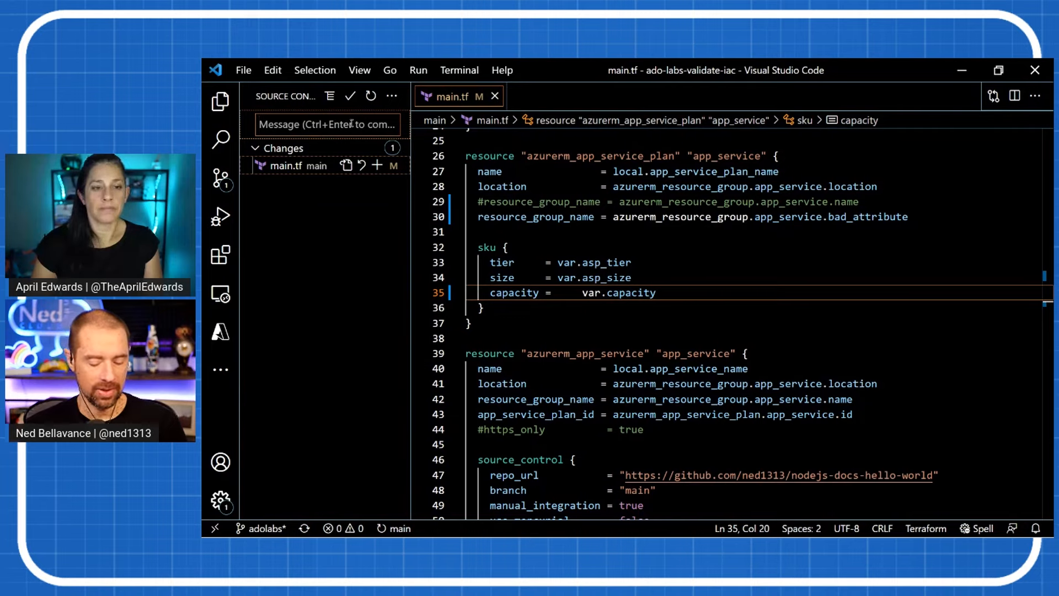
type("adolabs test")
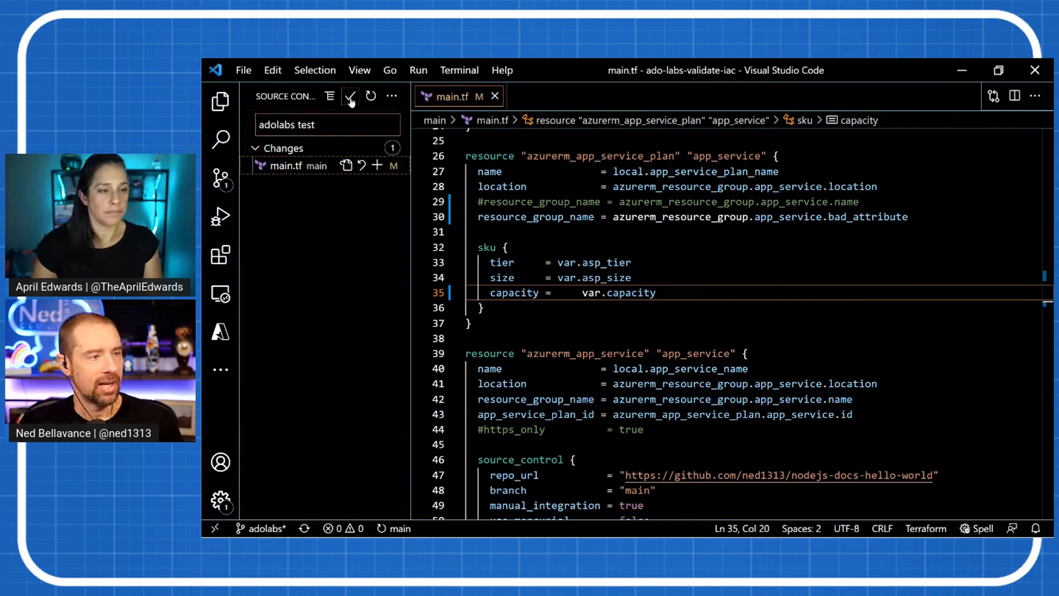
left_click(350, 96)
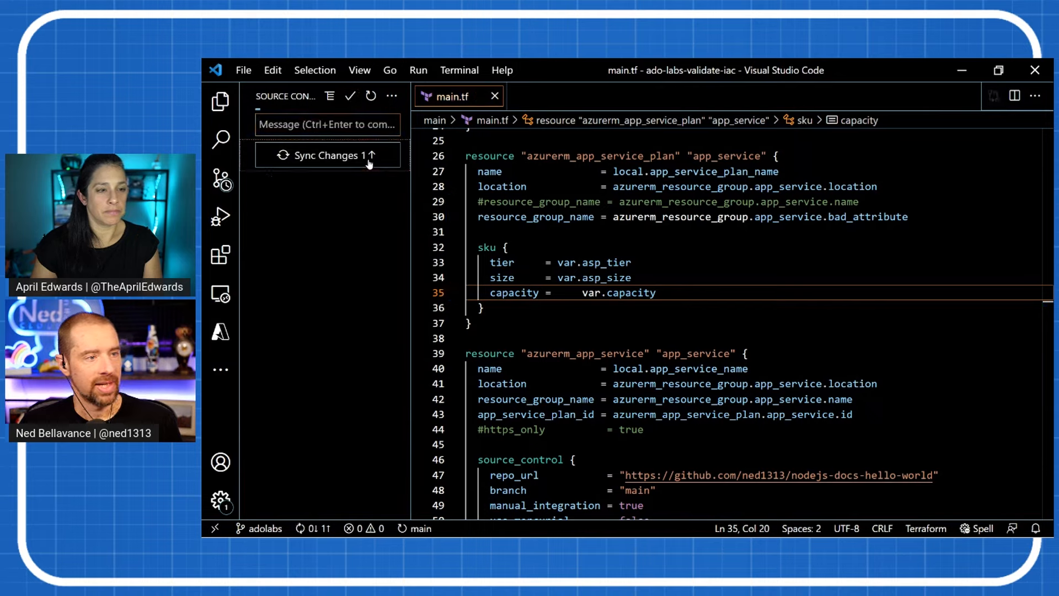
mouse_move(369, 242)
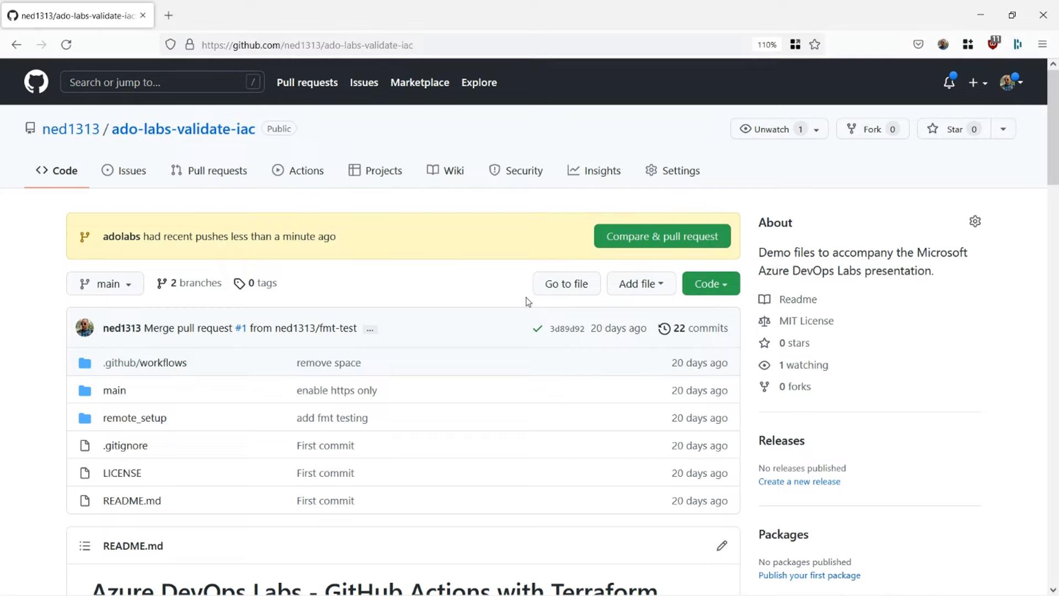
mouse_move(107, 298)
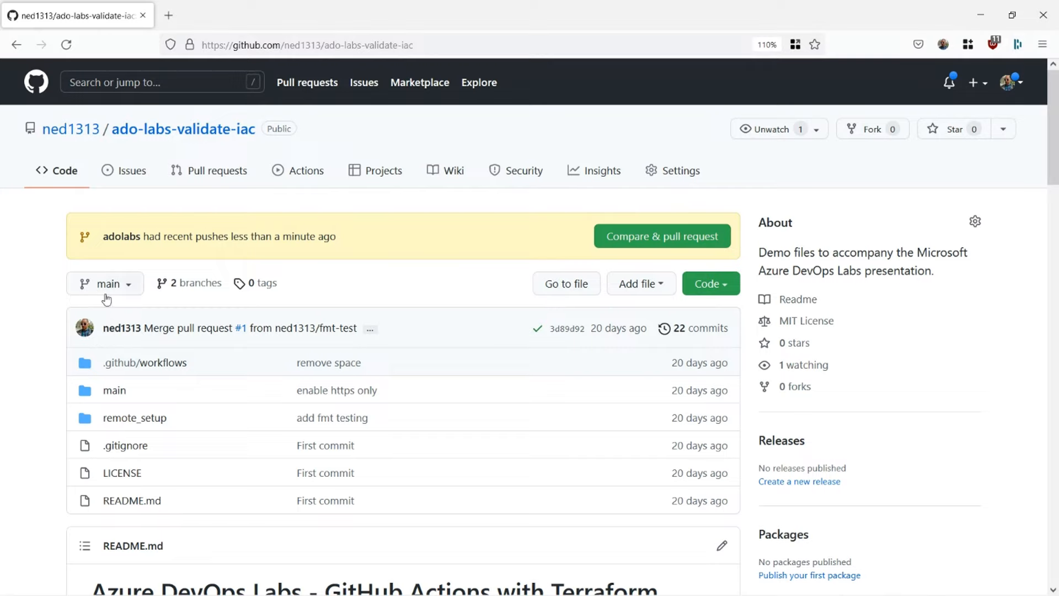
Open the failed 'adolabs test' run and scroll to the unsupported bad_attribute error on line 30
left_click(105, 283)
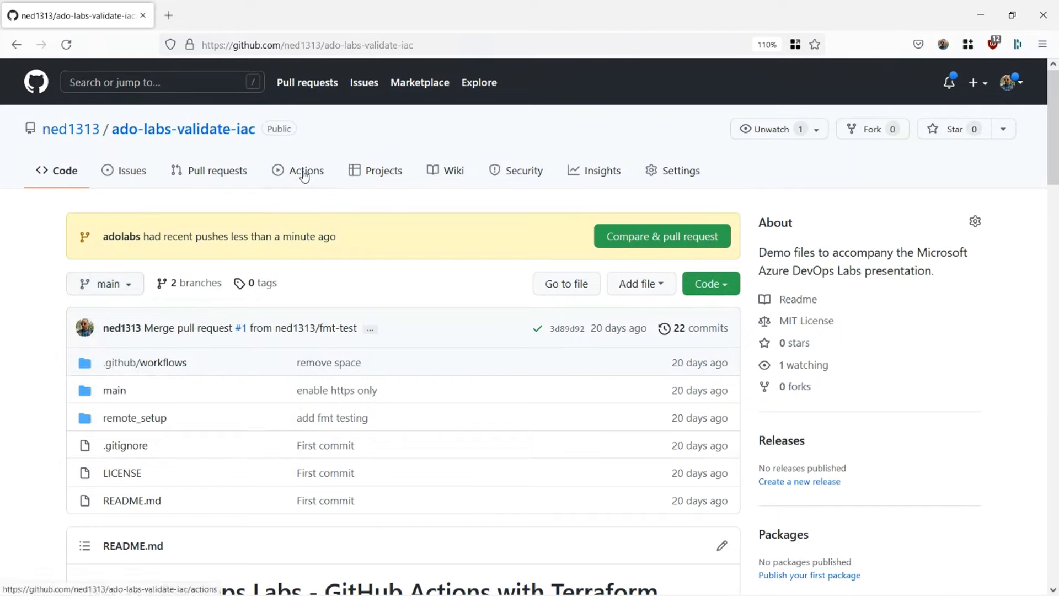
left_click(305, 169)
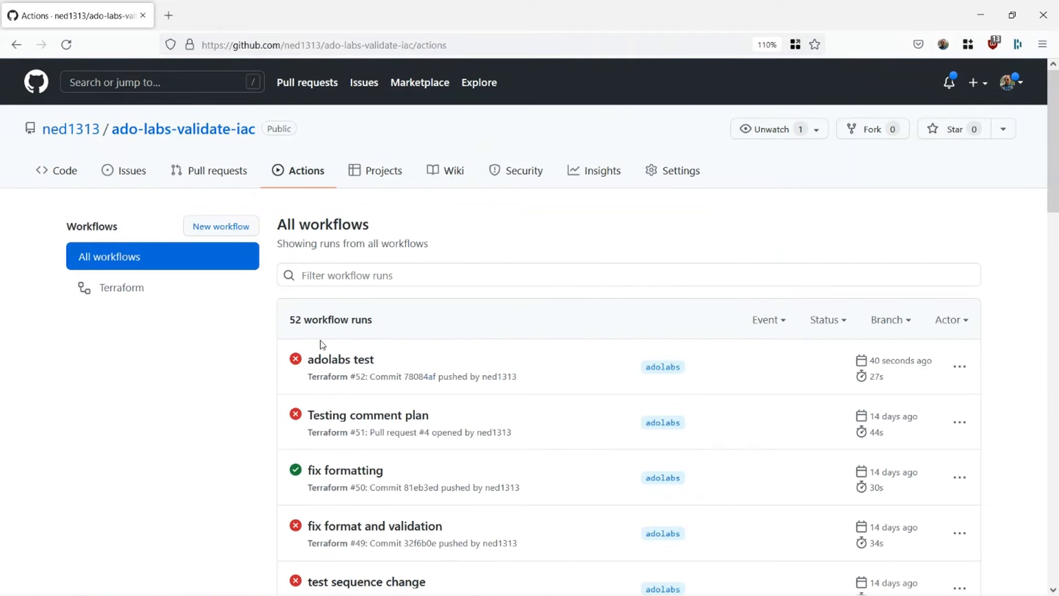
left_click(340, 359)
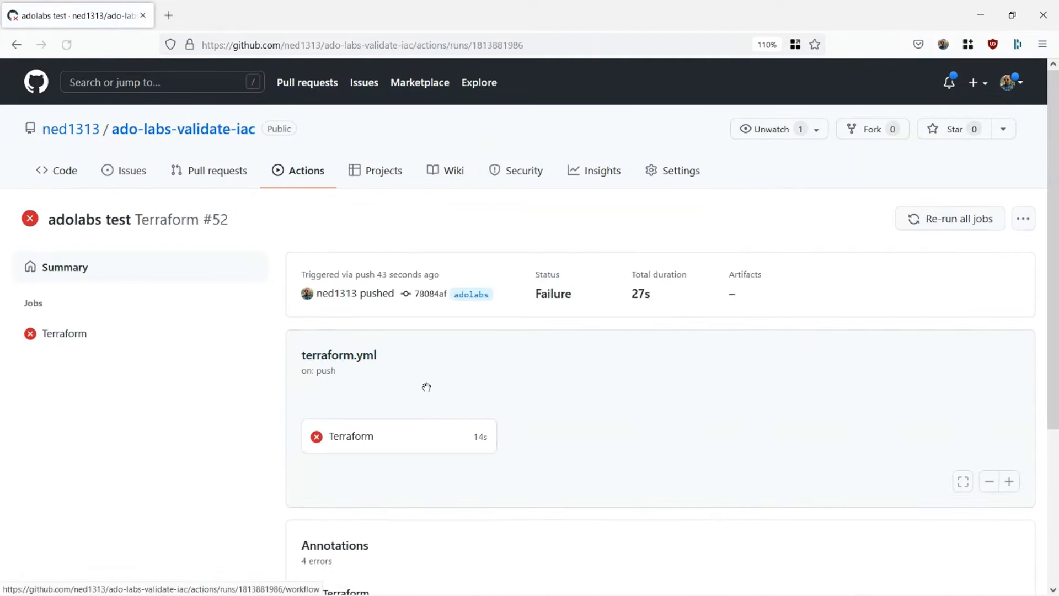
scroll("down", 3)
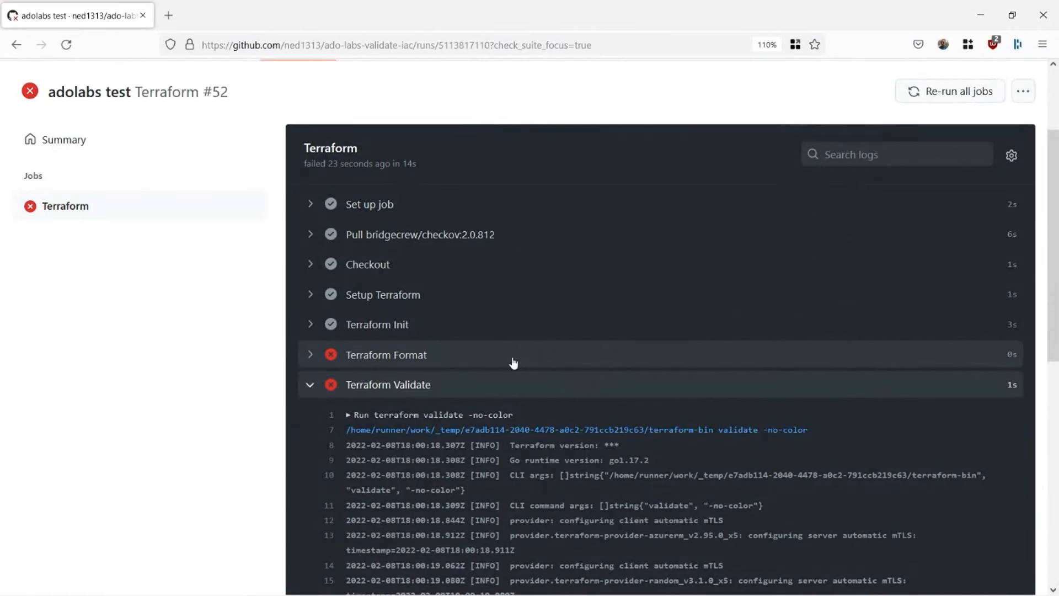
scroll("down", 3)
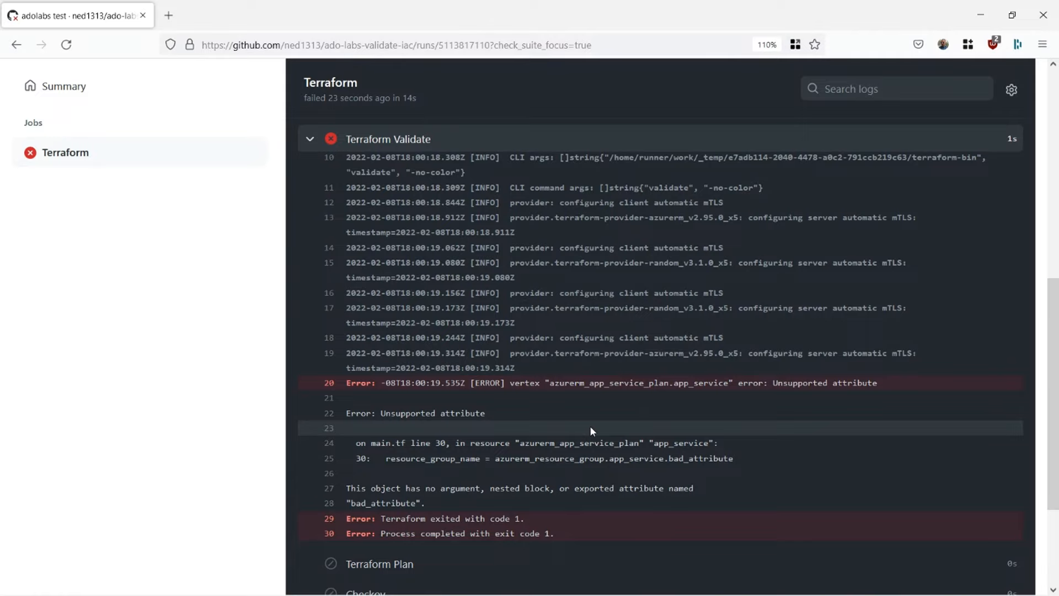
mouse_move(578, 403)
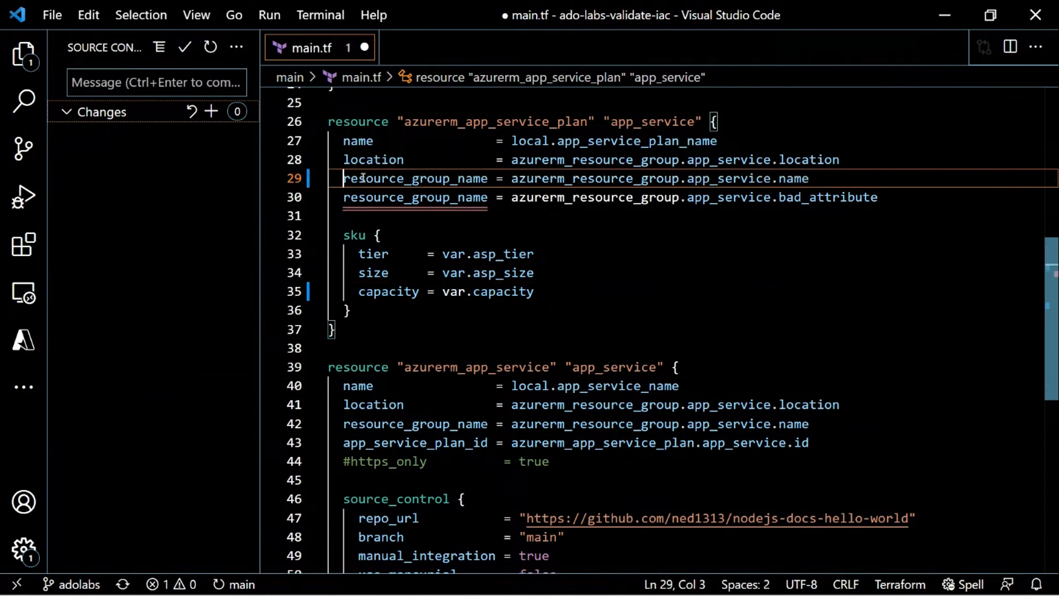
Uncomment the resource_group_name line 29 and comment out the bad_attribute line 30 in main.tf
type("#")
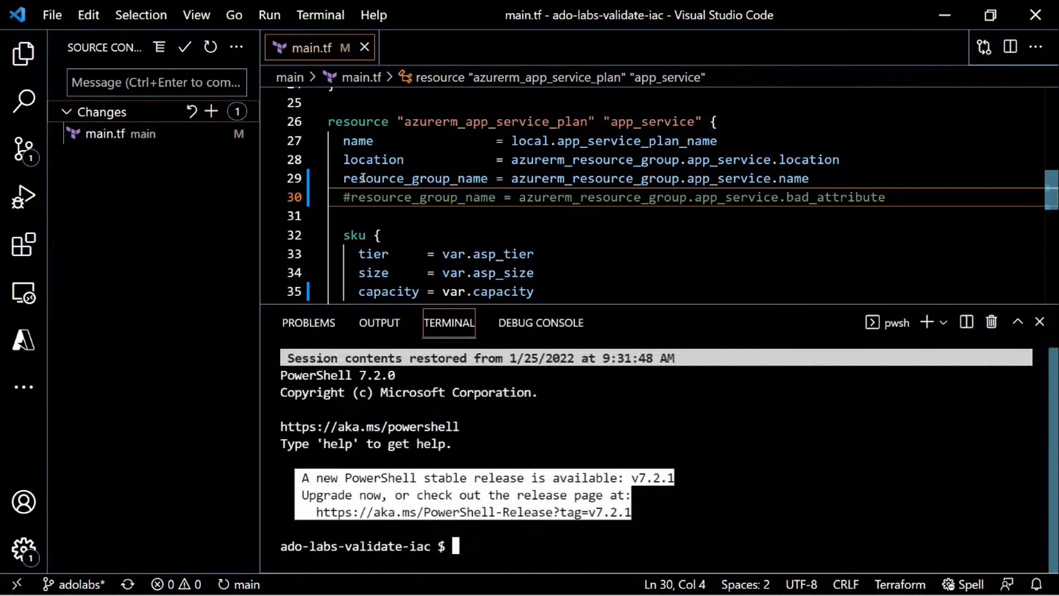
type("c")
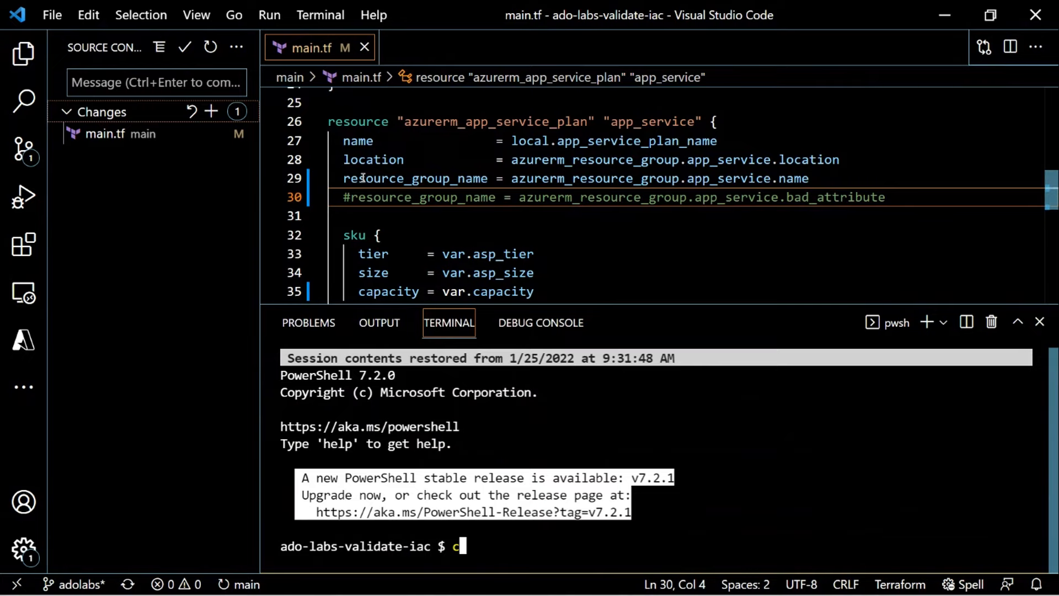
type("d")
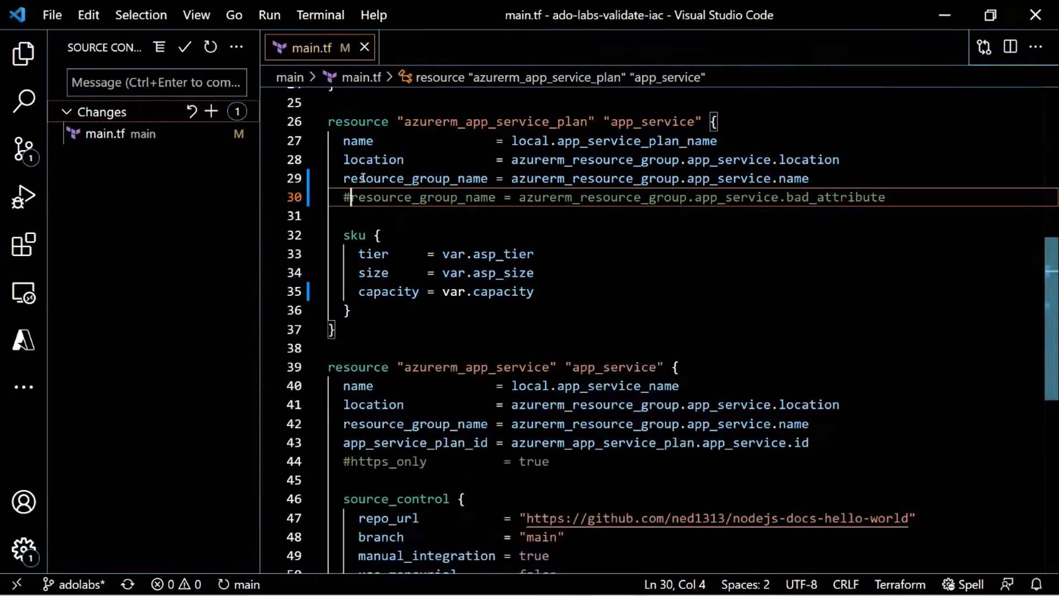
Commit the main.tf fix with the message 'adolabs fix'
left_click(155, 83)
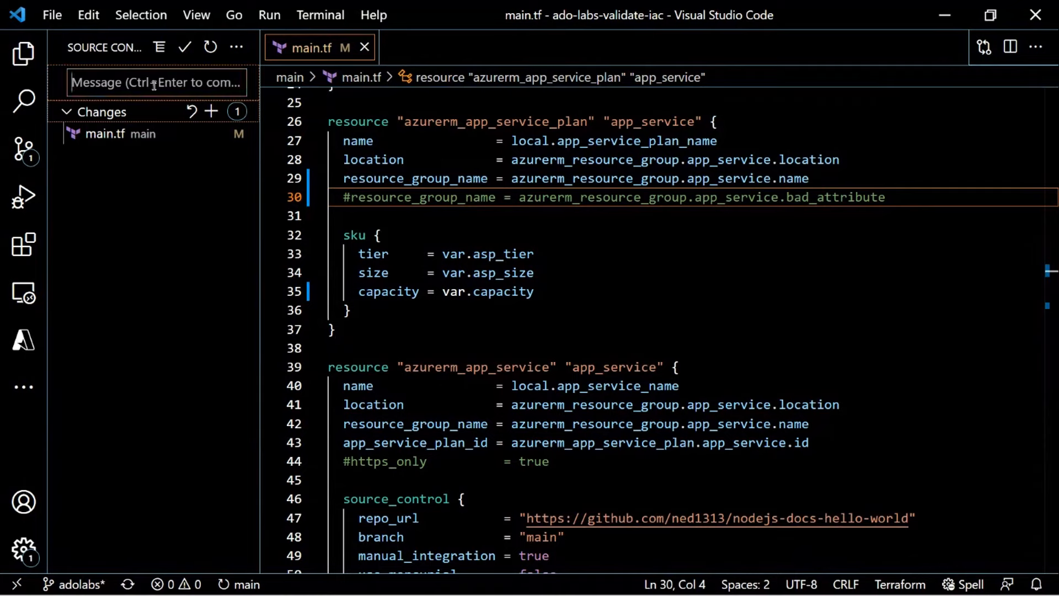
type("adolabs fix")
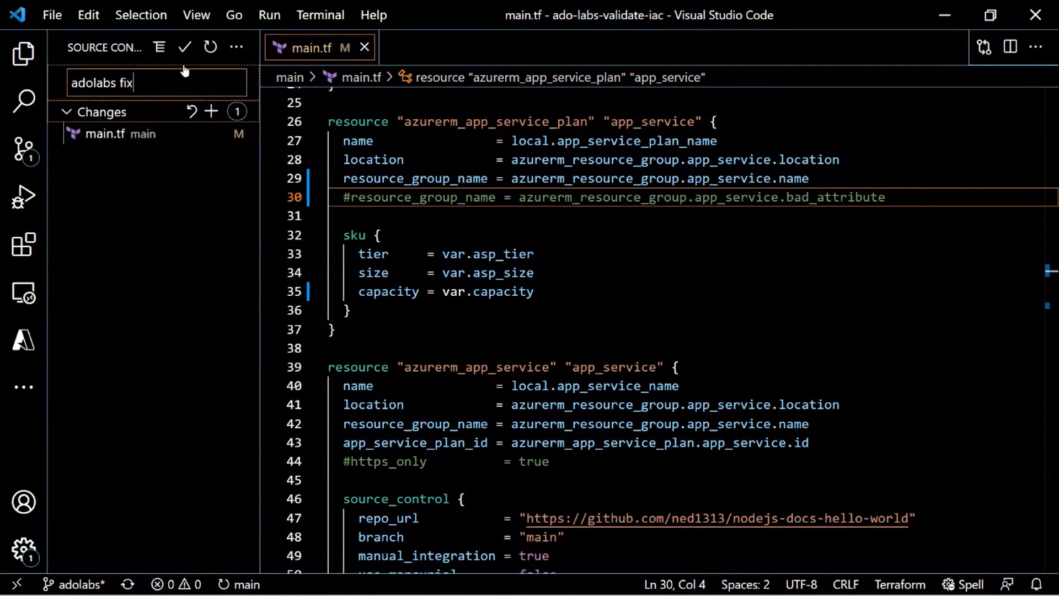
left_click(184, 47)
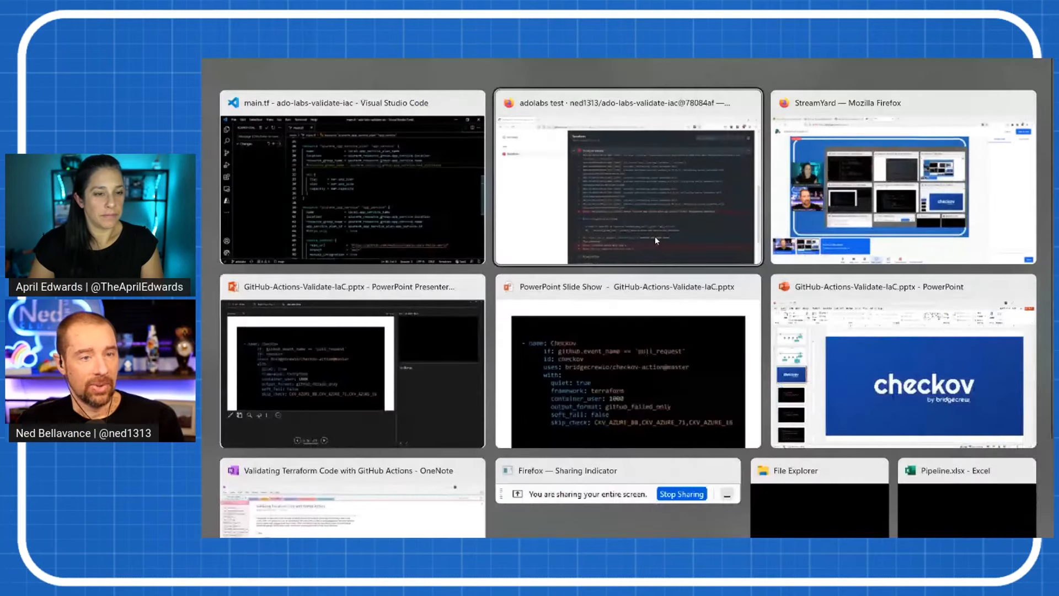
Return to the browser's workflow runs and open the 'adolabs fix' run #53
left_click(626, 177)
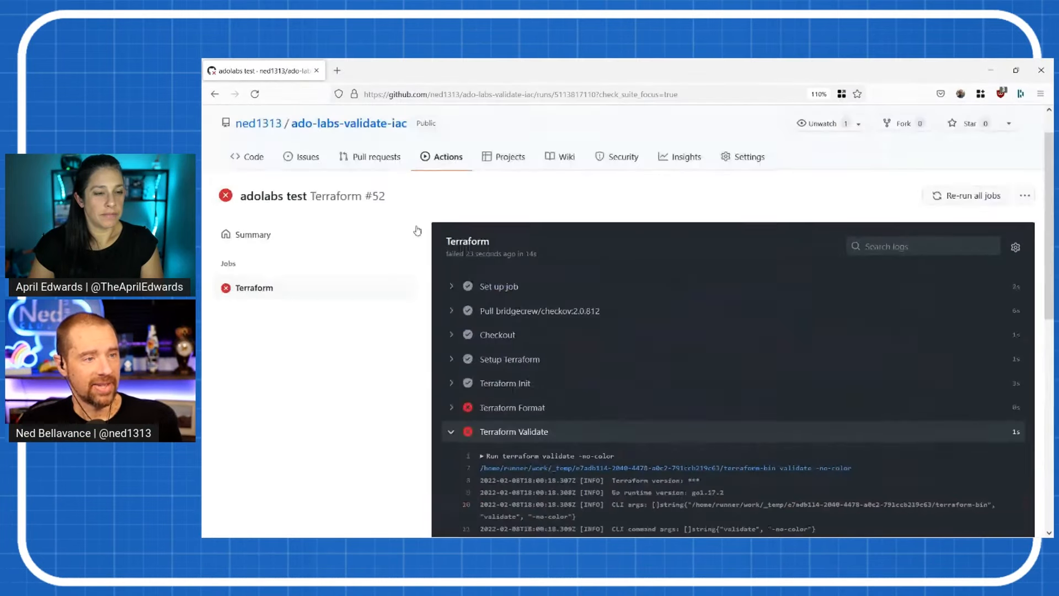
left_click(447, 156)
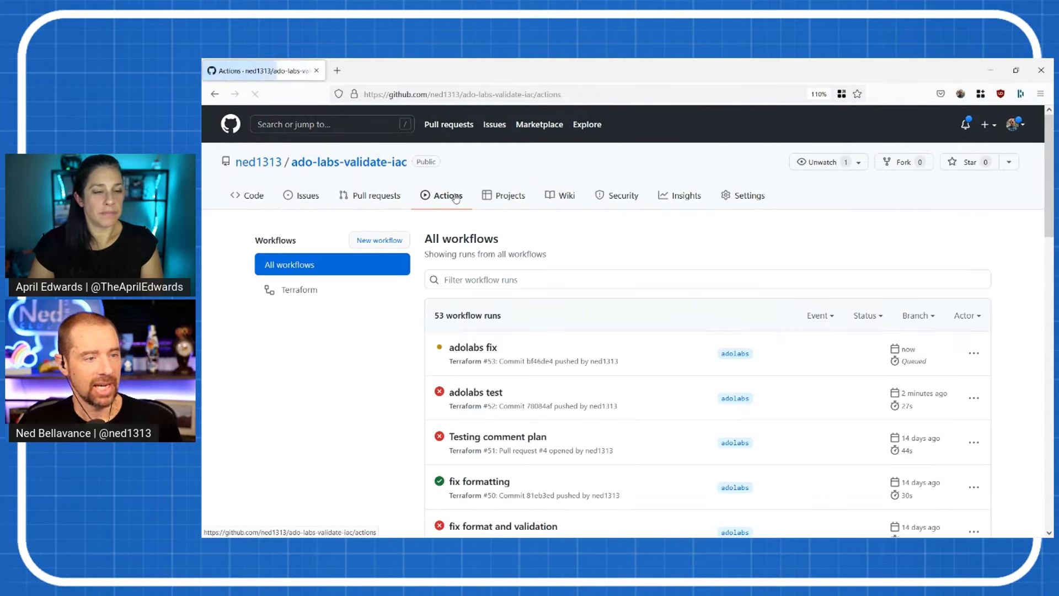
left_click(473, 347)
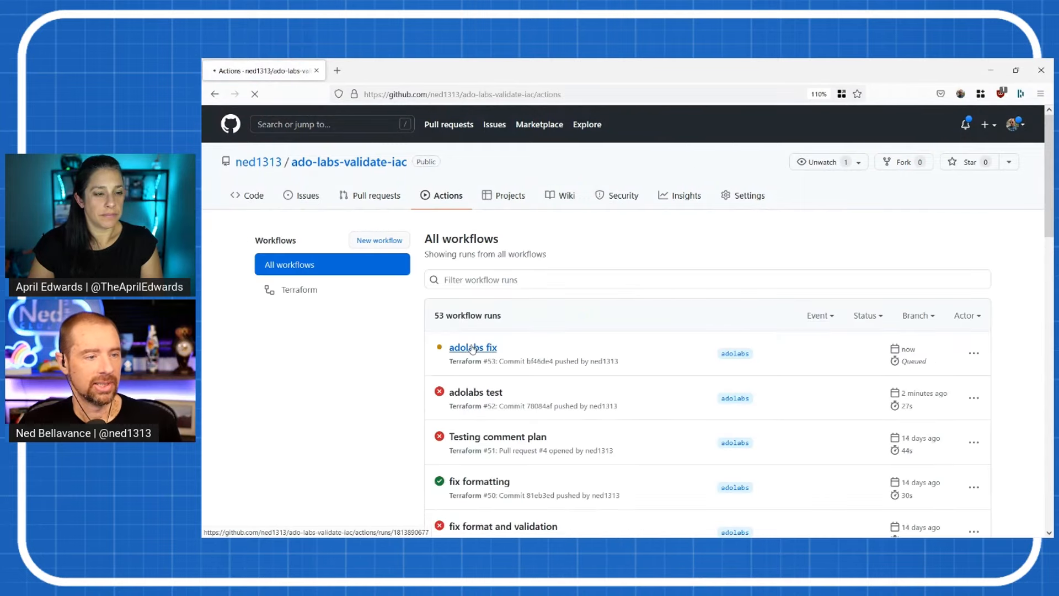
left_click(472, 347)
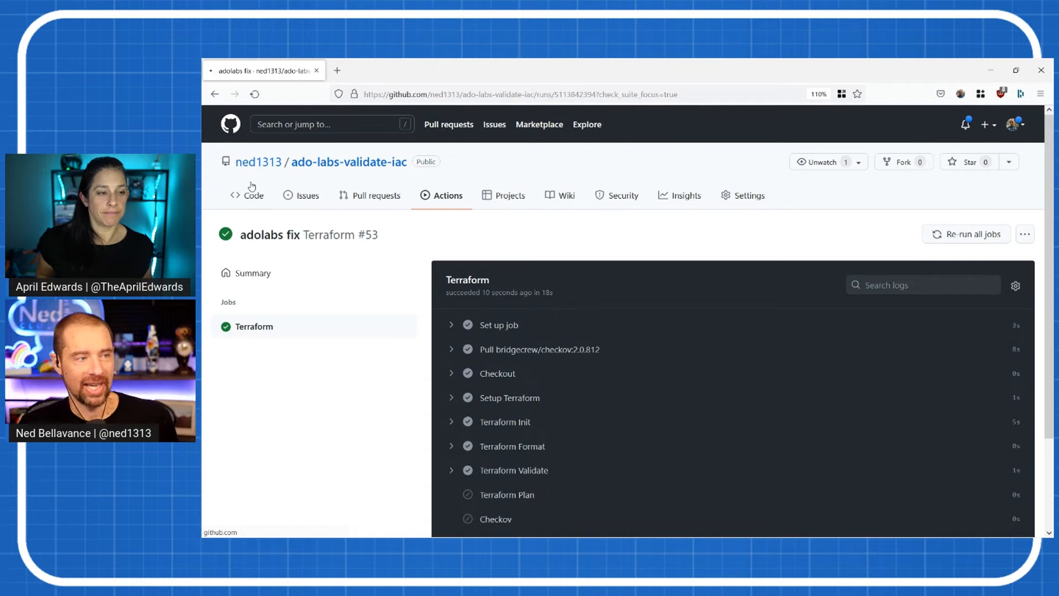
Create the Adolabs pull request #5 from the adolabs branch into main
left_click(253, 195)
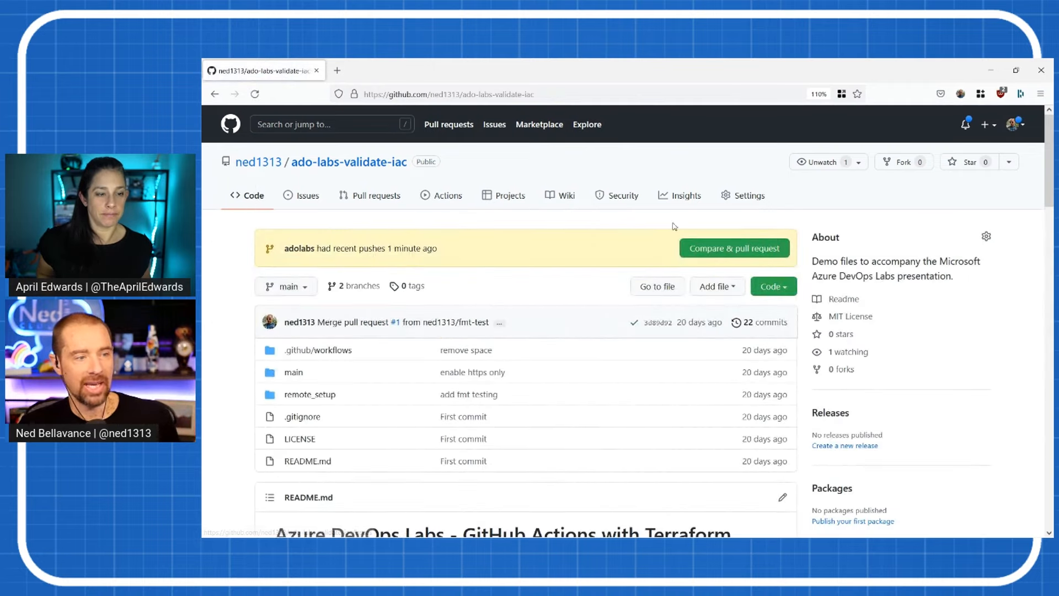
left_click(734, 248)
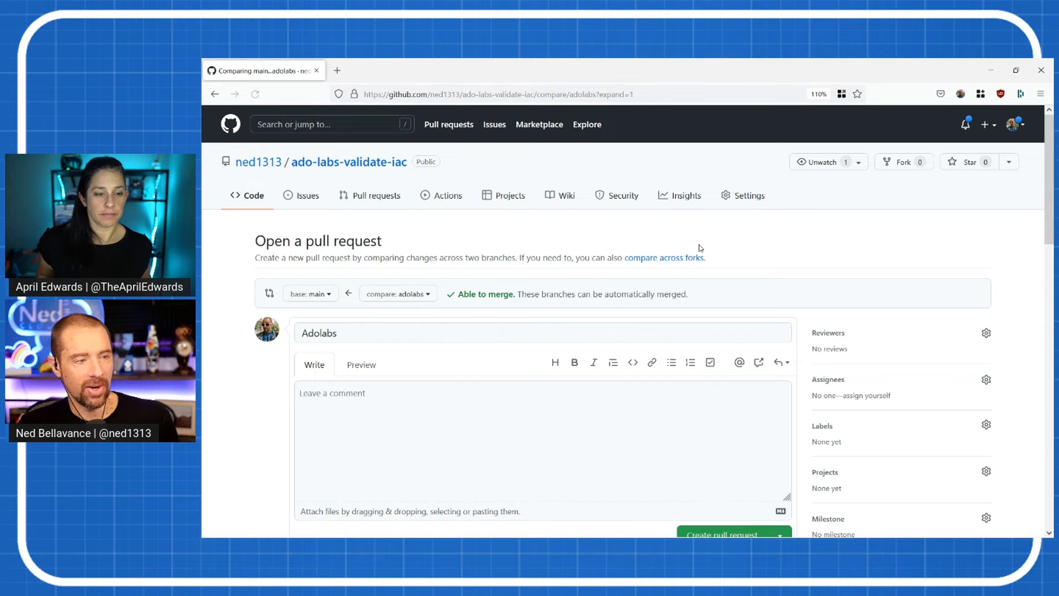
scroll("down", 3)
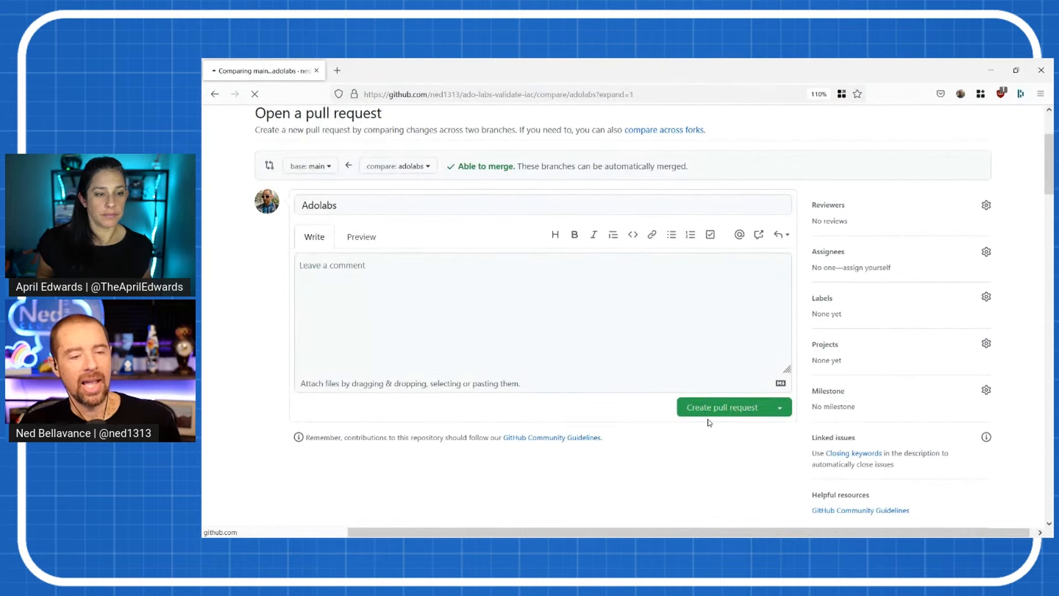
left_click(722, 407)
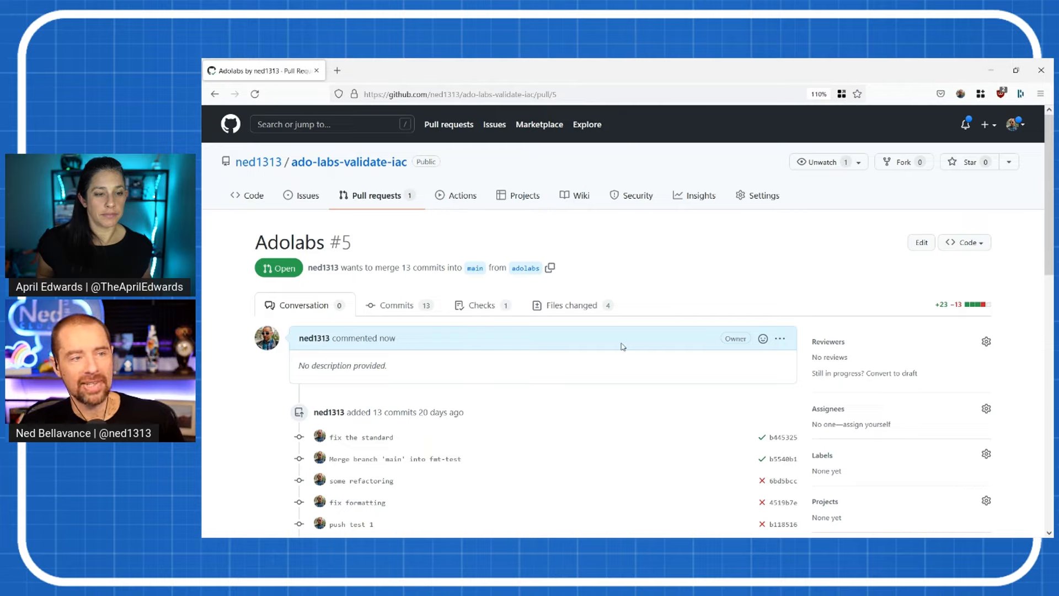
Open the queued Adolabs Terraform run #54 from the workflow runs
left_click(463, 195)
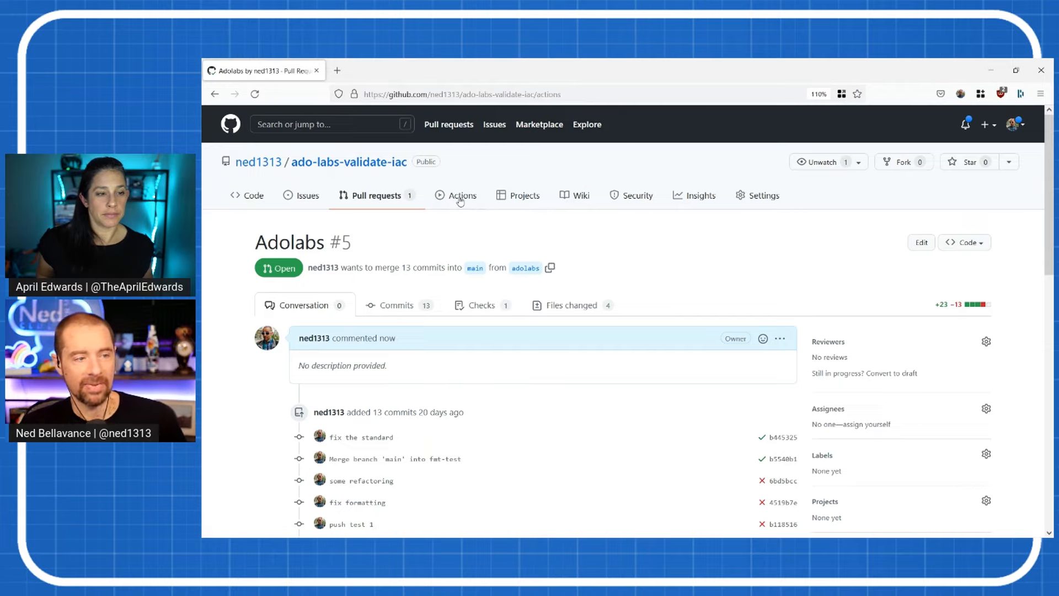
left_click(462, 195)
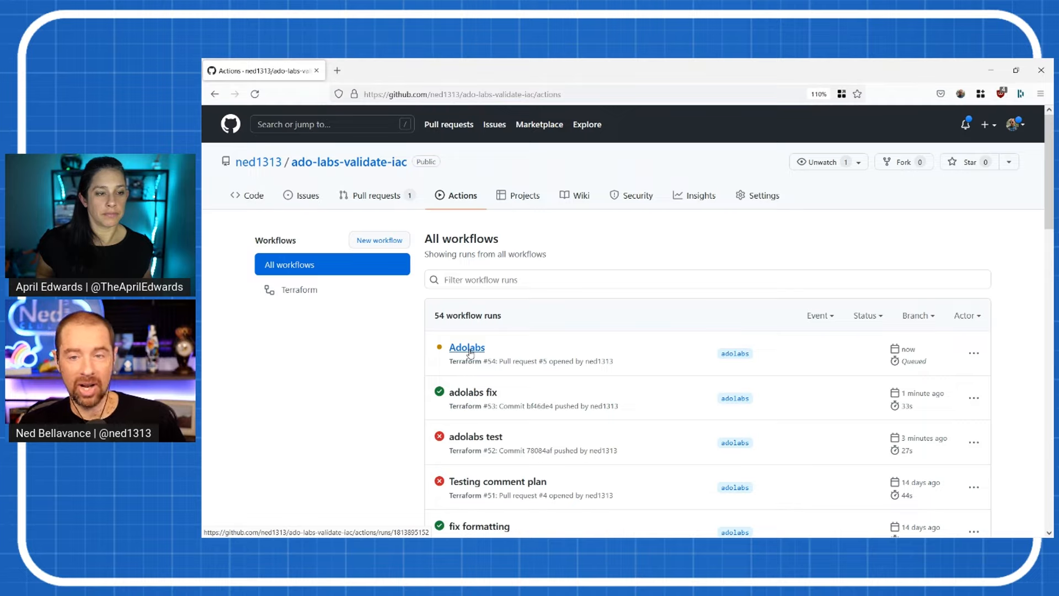
left_click(466, 347)
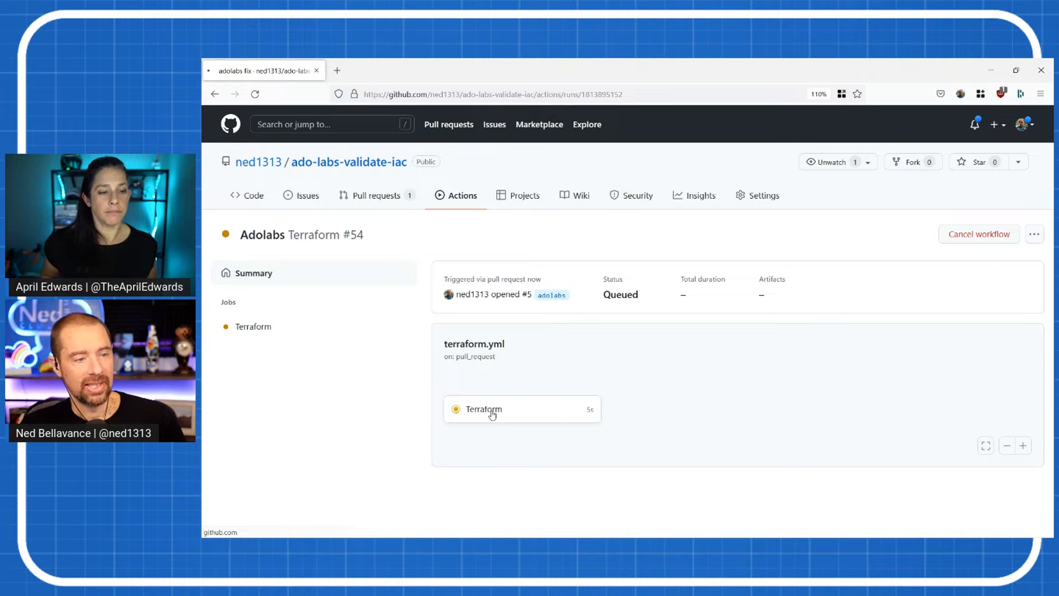
Open run #54's Terraform job and scroll past Init, Format, Validate, Plan to the failed Checkov step
left_click(484, 409)
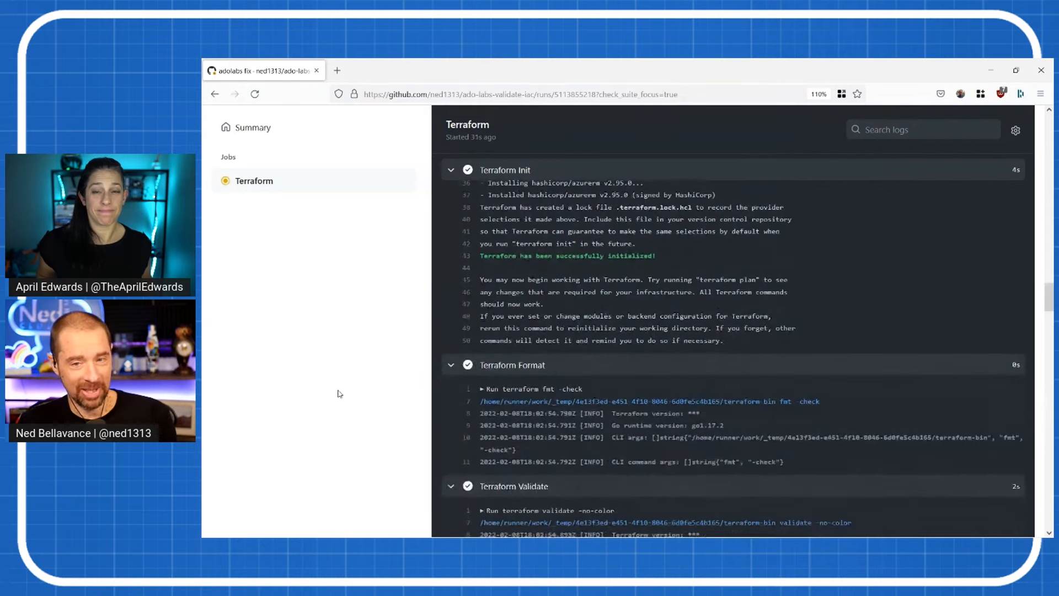
scroll("down", 3)
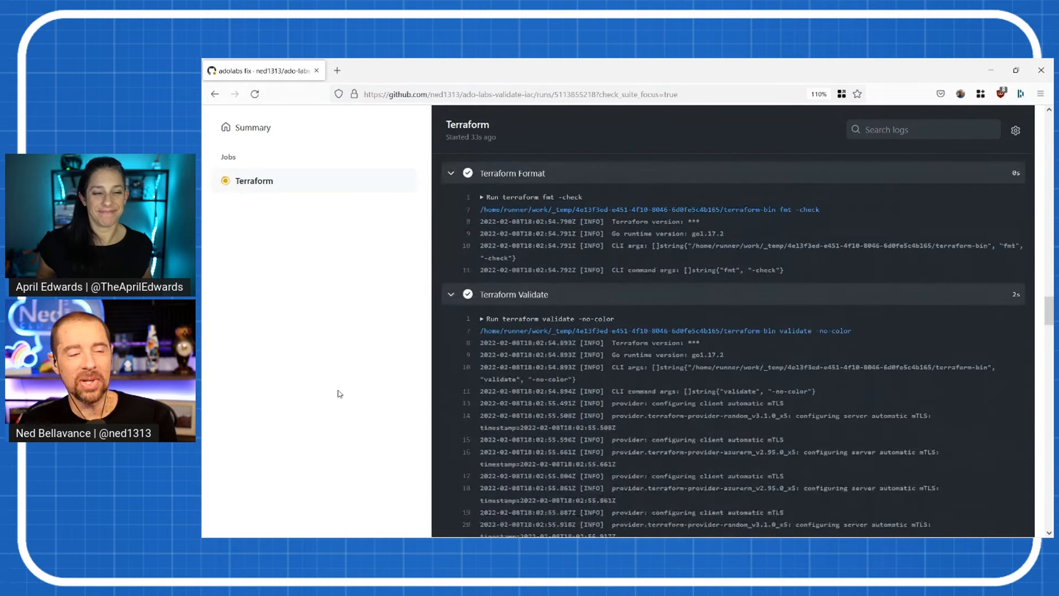
scroll("down", 3)
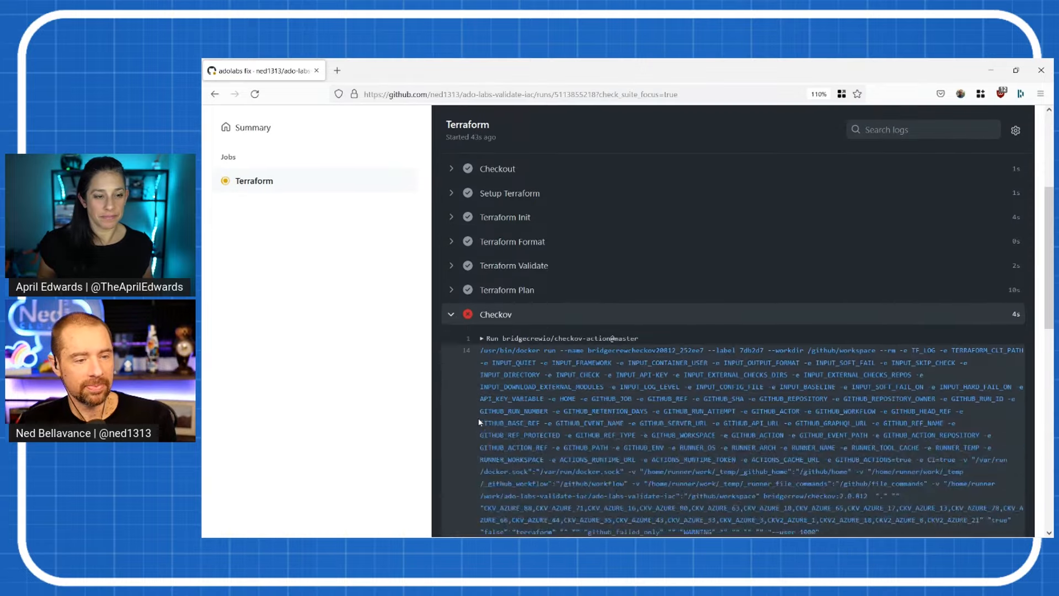
scroll("down", 3)
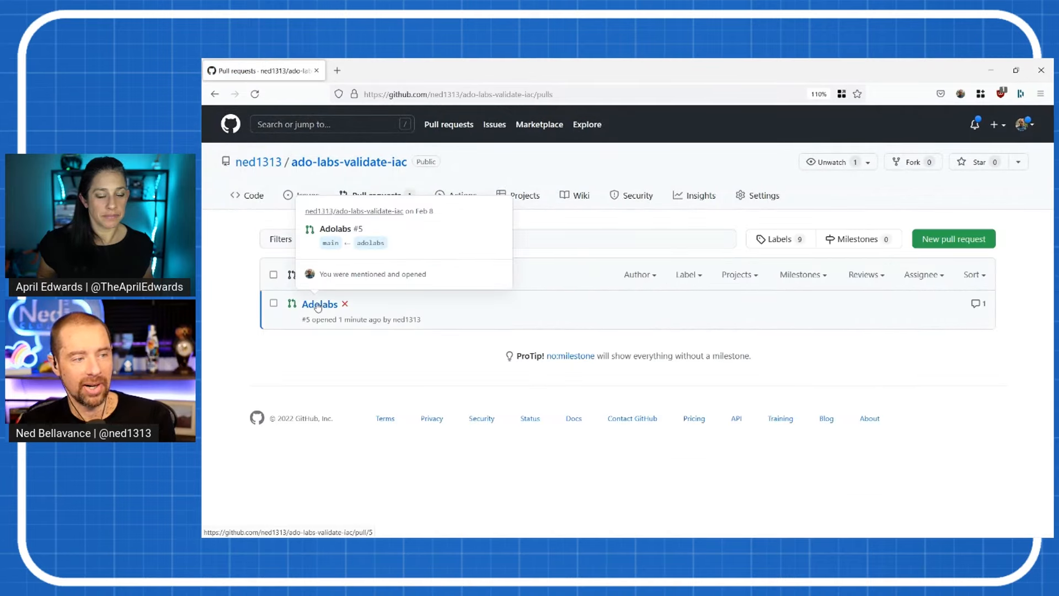
Open the Adolabs pull request #5 and scroll to the github-actions Checkov results comment
left_click(319, 304)
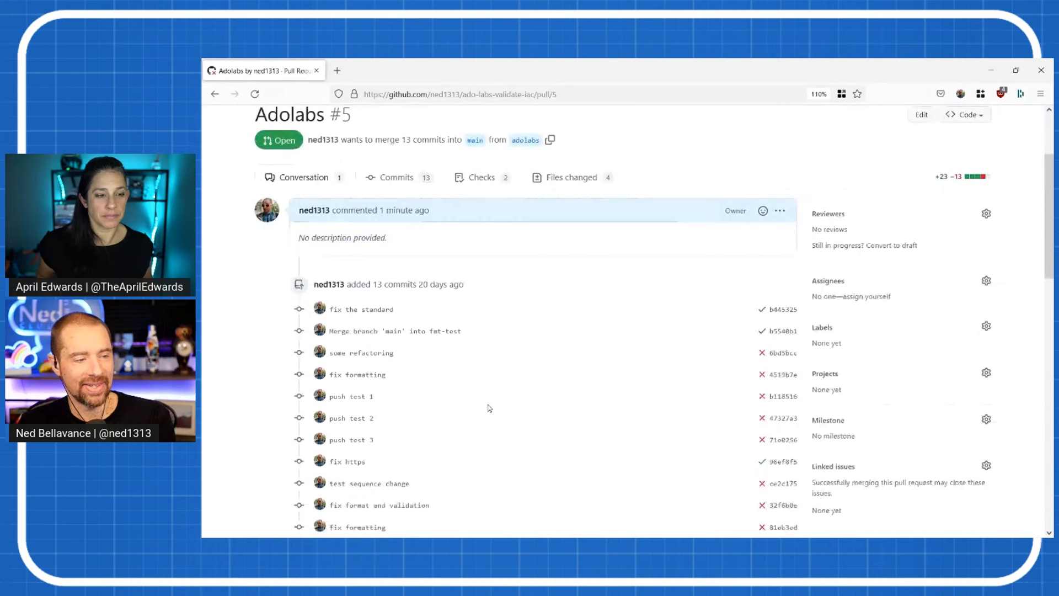
scroll("down", 3)
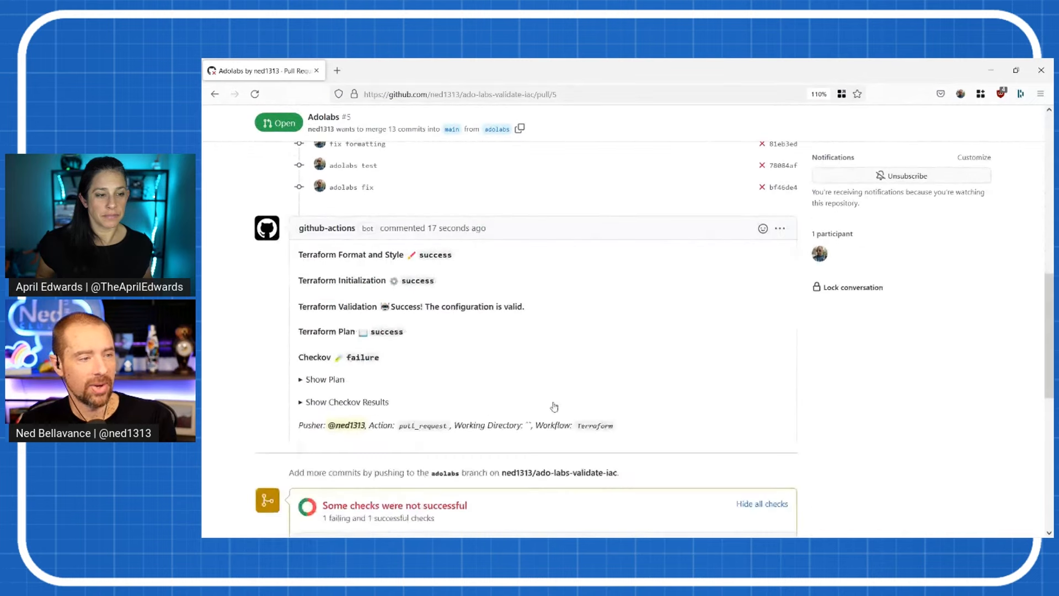
mouse_move(580, 380)
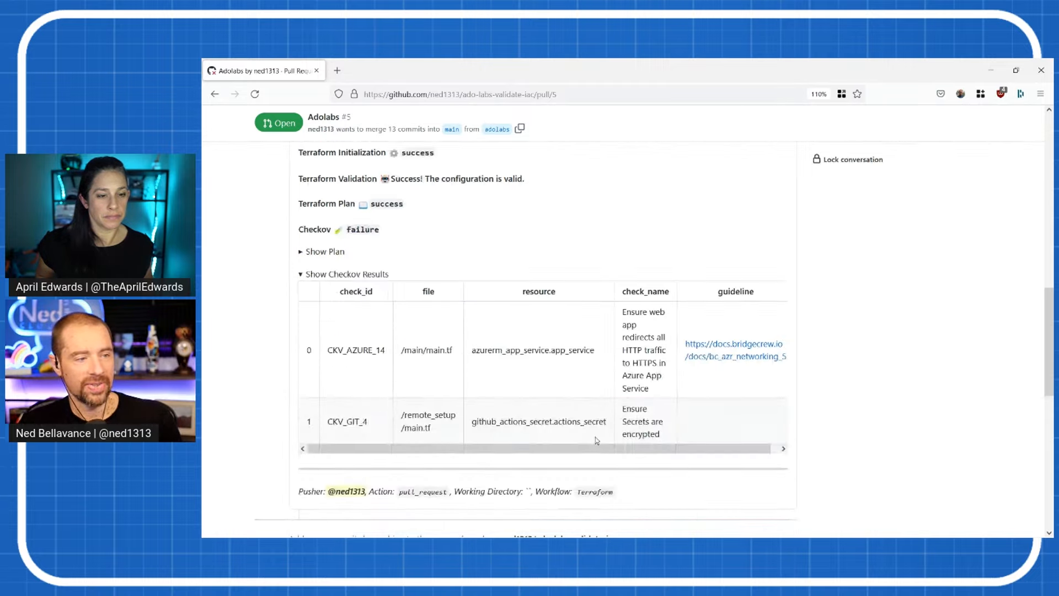
mouse_move(584, 463)
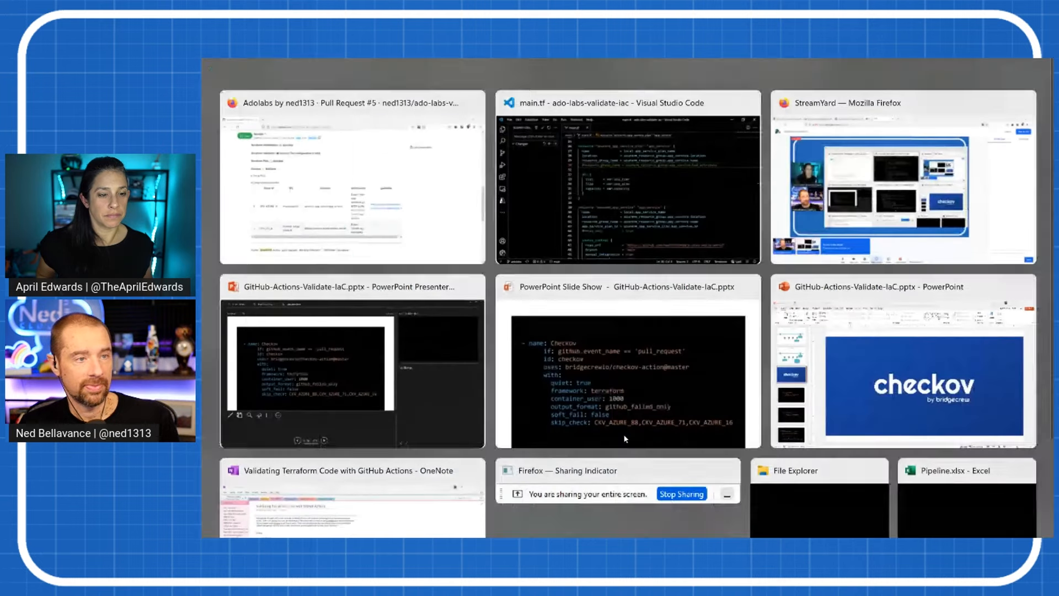
left_click(627, 176)
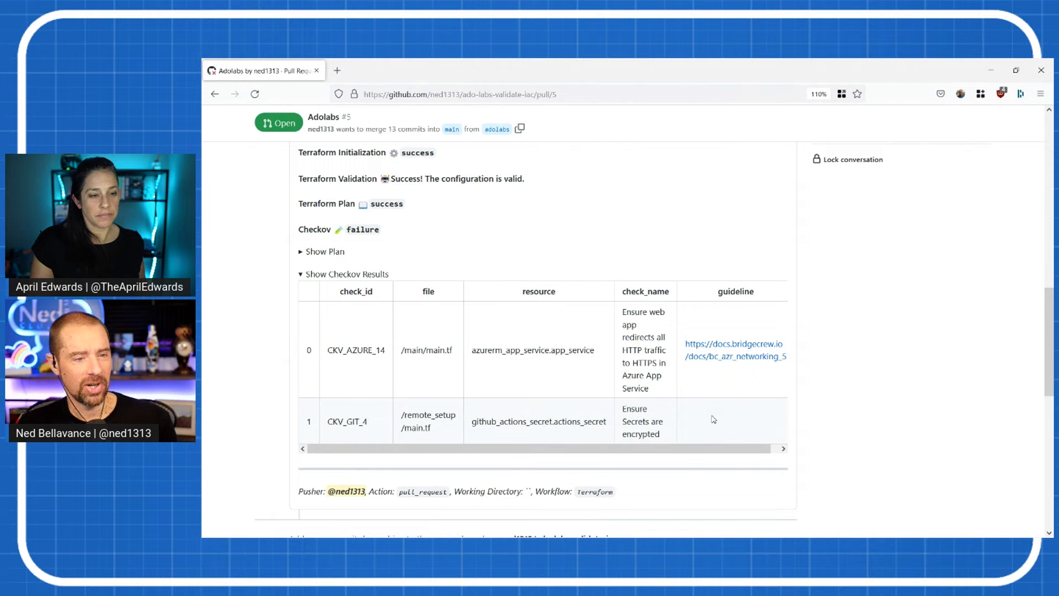
scroll("down", 3)
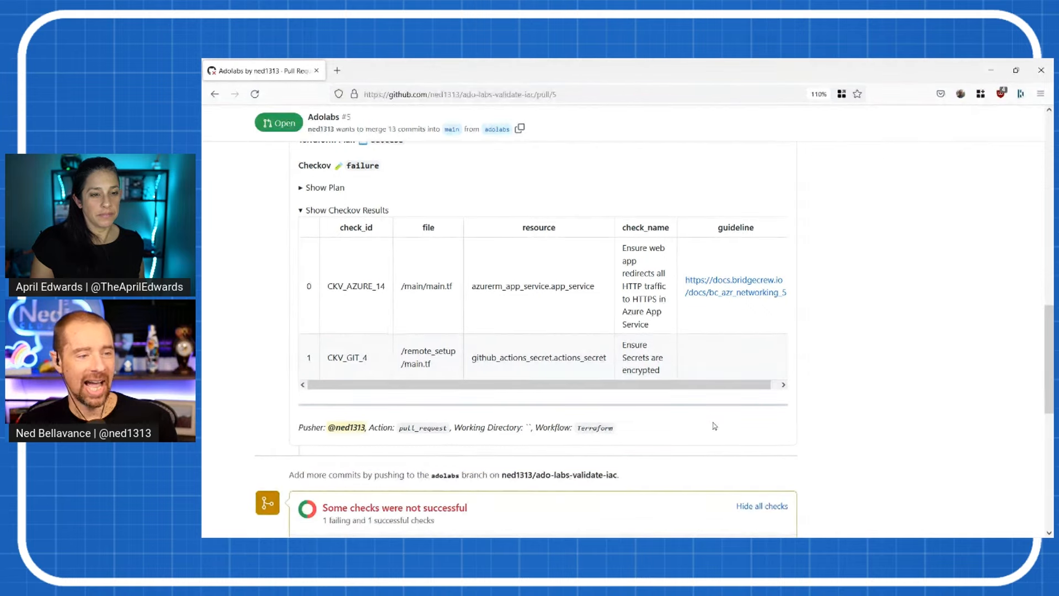